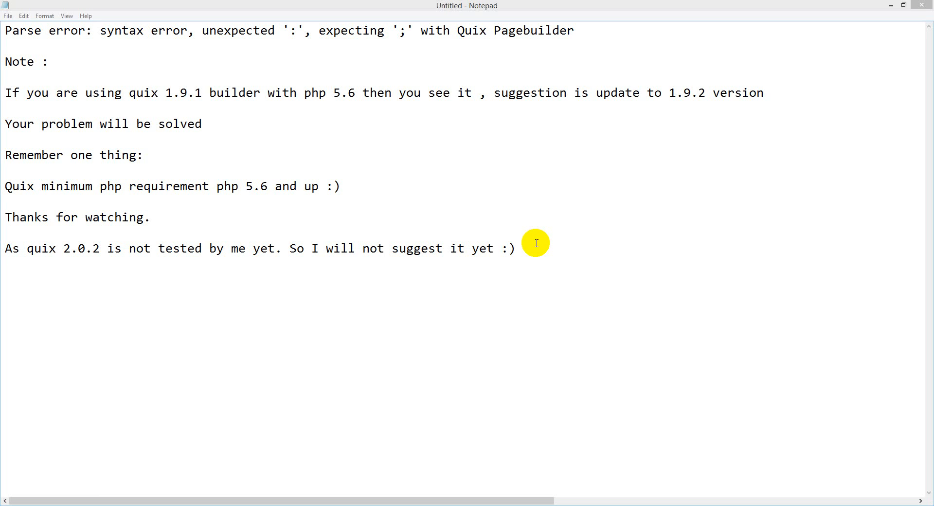
{"action": "mouse_move", "coordinate": [150, 36]}
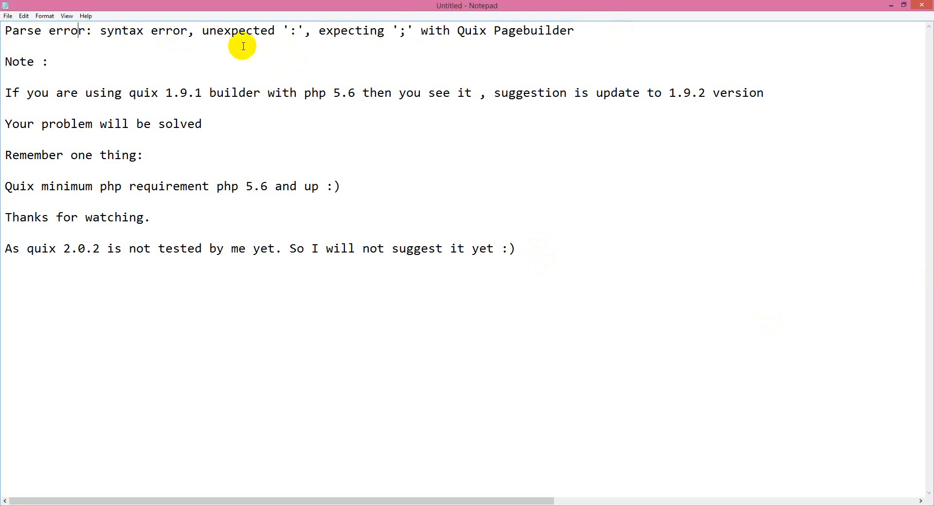
Highlight the parse error message, the version note word, the 1.9.2 version and the 'Remember one thing' line.
{"action": "left_click_drag", "start_coordinate": [5, 92], "coordinate": [160, 92]}
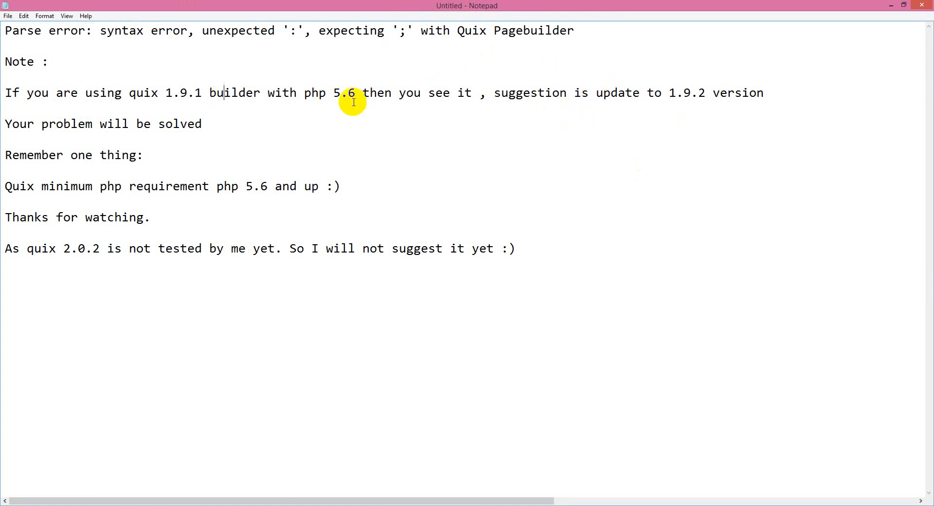
{"action": "double_click", "coordinate": [184, 92]}
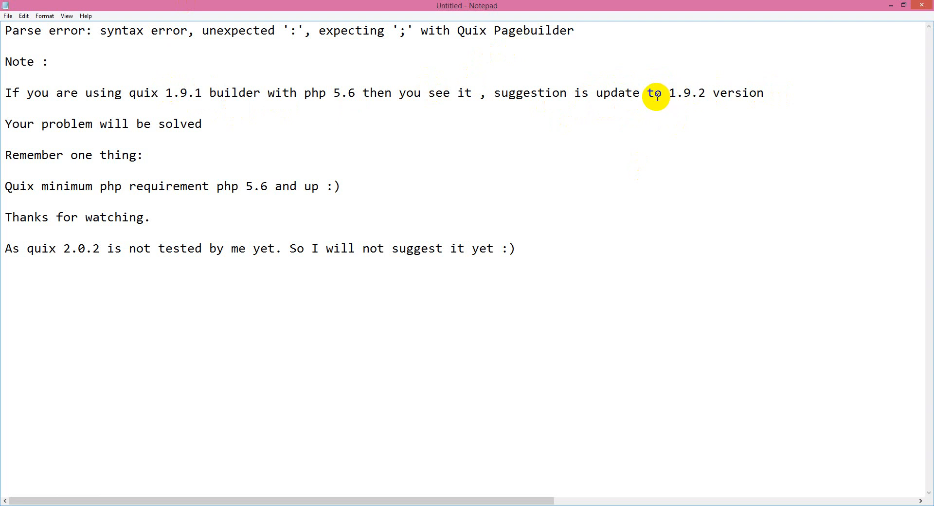
{"action": "double_click", "coordinate": [676, 94]}
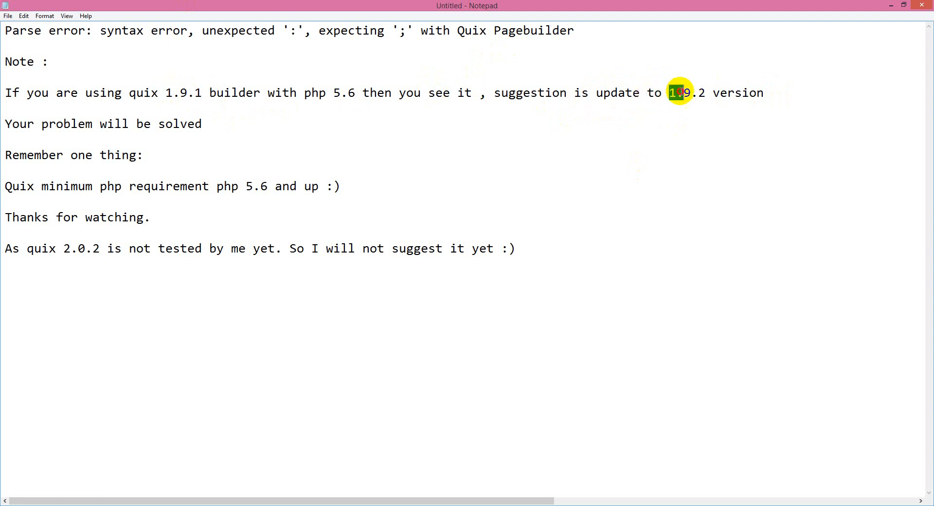
{"action": "left_click_drag", "start_coordinate": [672, 92], "coordinate": [702, 101]}
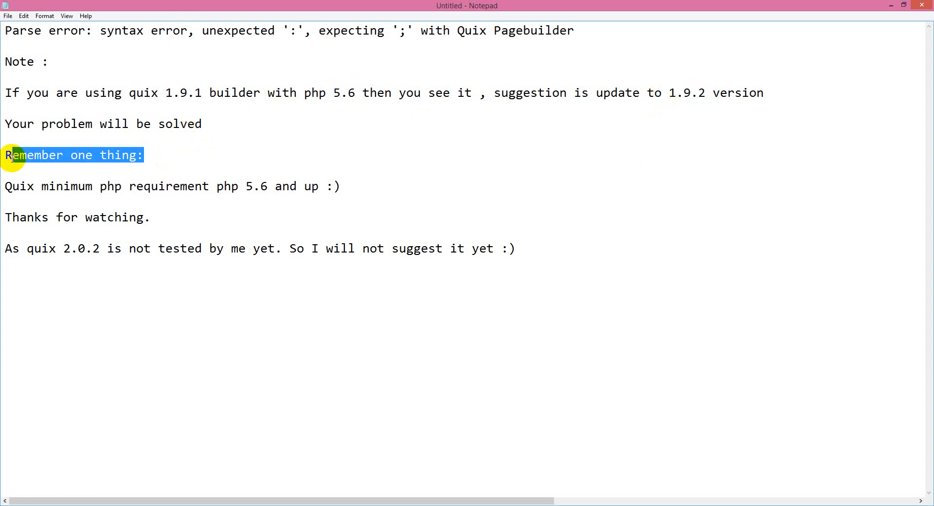
Clear the highlight in the note and switch over to the browser window.
{"action": "left_click", "coordinate": [179, 186]}
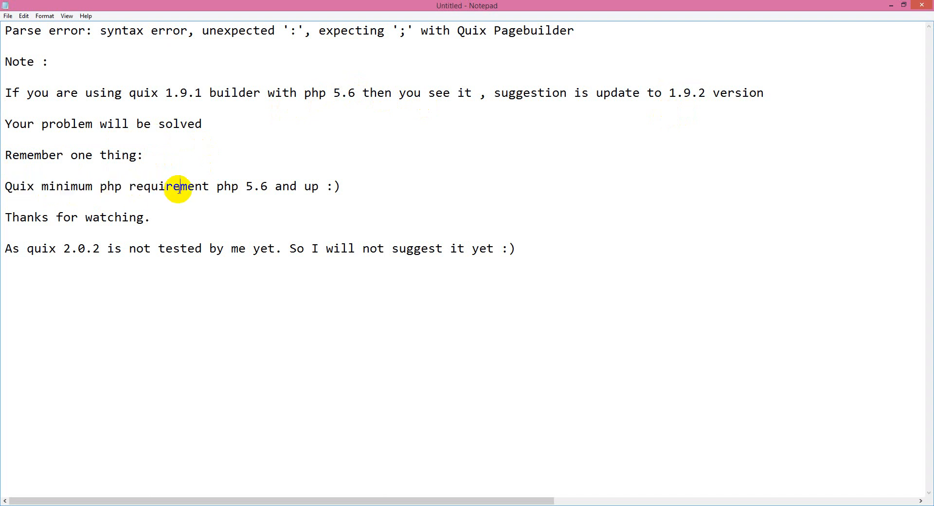
{"action": "mouse_move", "coordinate": [363, 188]}
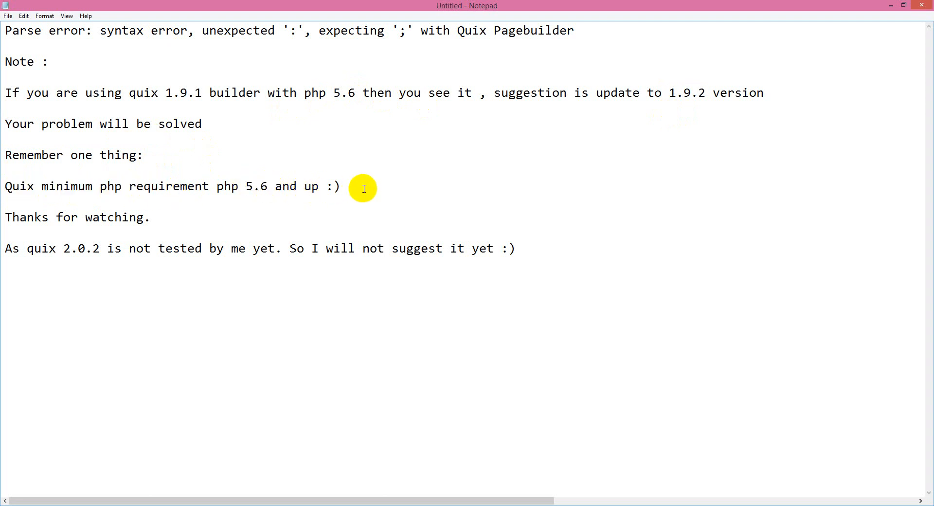
{"action": "left_click", "coordinate": [295, 185]}
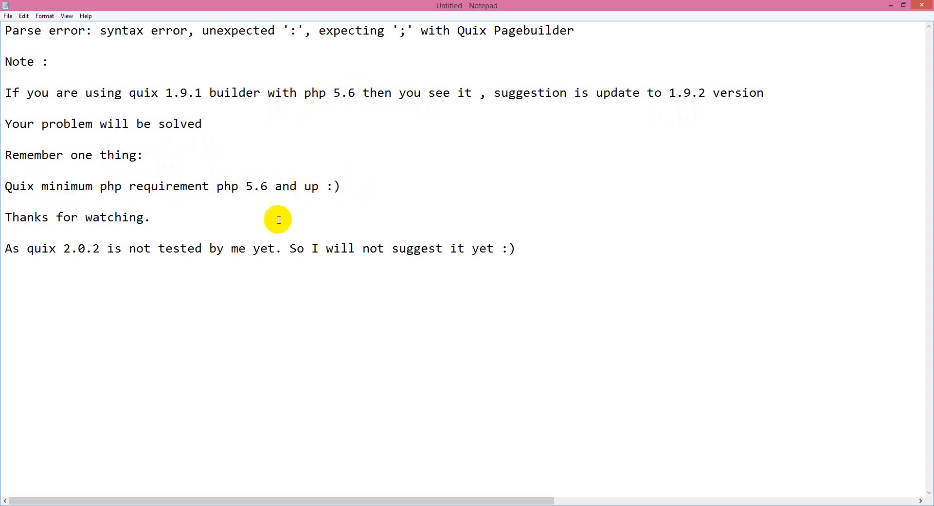
{"action": "mouse_move", "coordinate": [186, 218]}
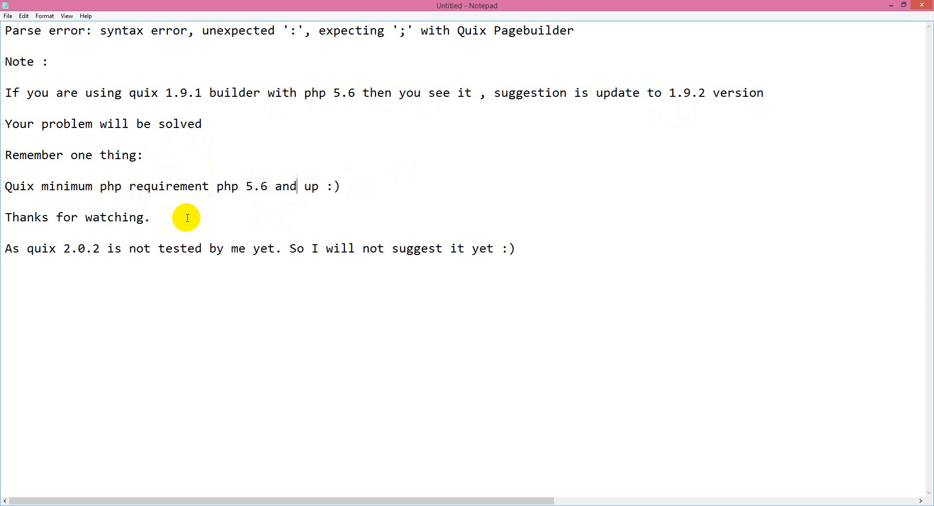
{"action": "mouse_move", "coordinate": [162, 256]}
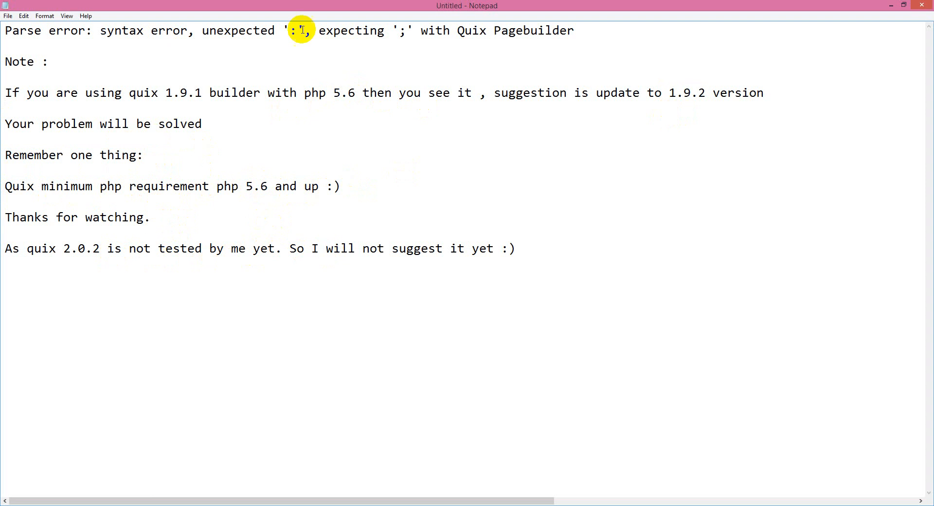
{"action": "mouse_move", "coordinate": [592, 258]}
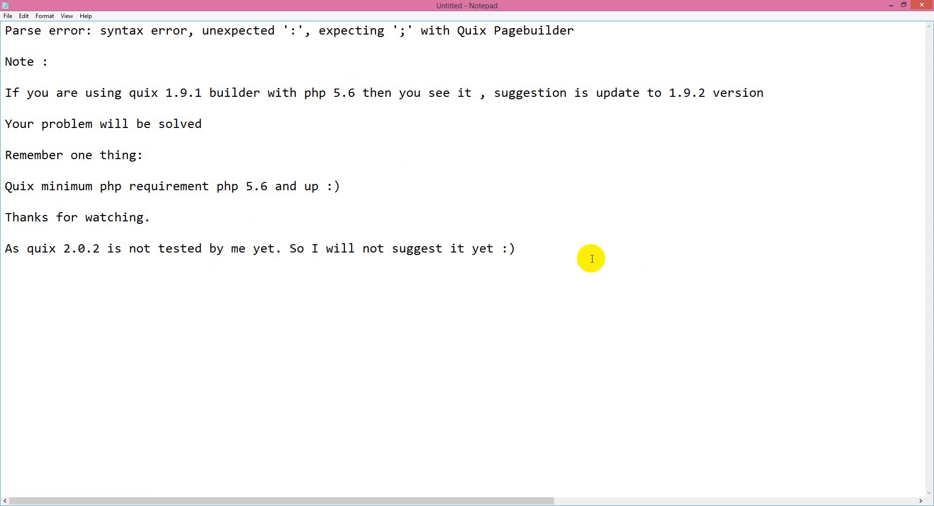
{"action": "mouse_move", "coordinate": [647, 135]}
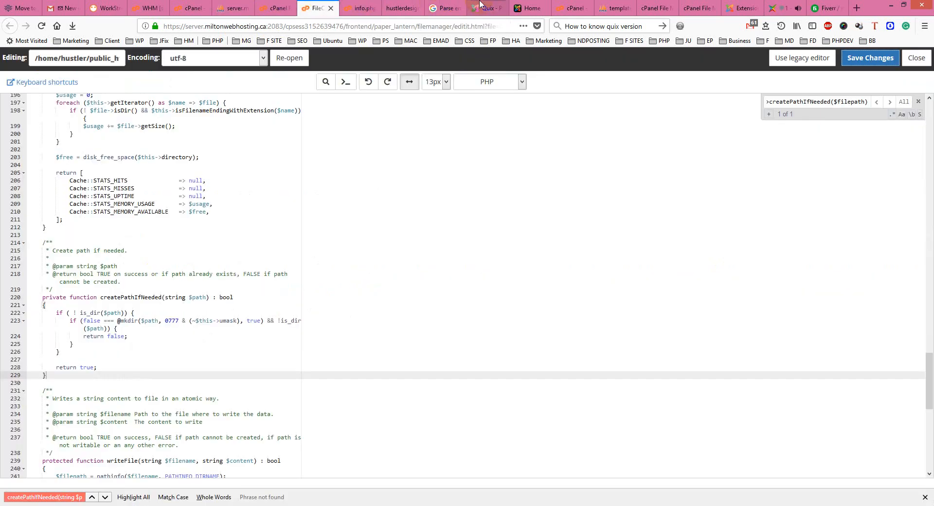
Show the Quix Pages list and highlight the footer's Quix Builder version 1.9.2 PRO.
{"action": "left_click", "coordinate": [482, 8]}
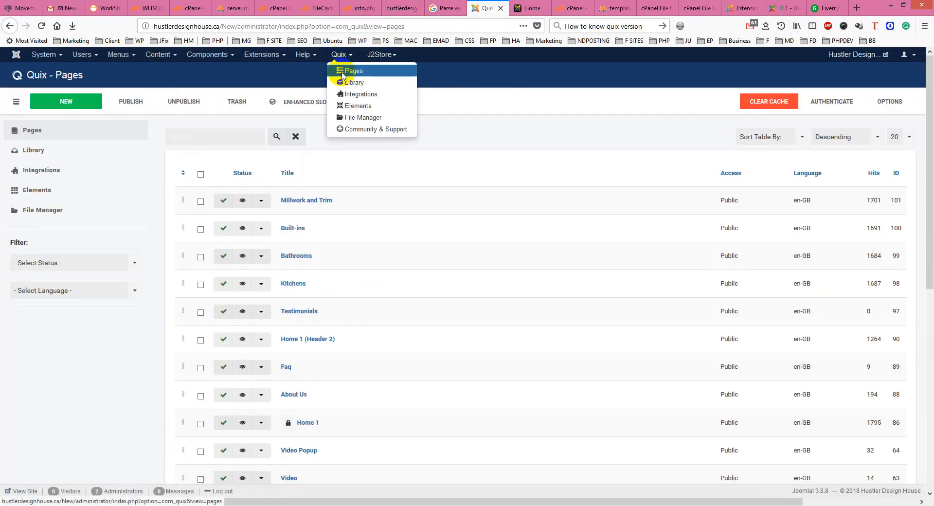
{"action": "left_click", "coordinate": [352, 70]}
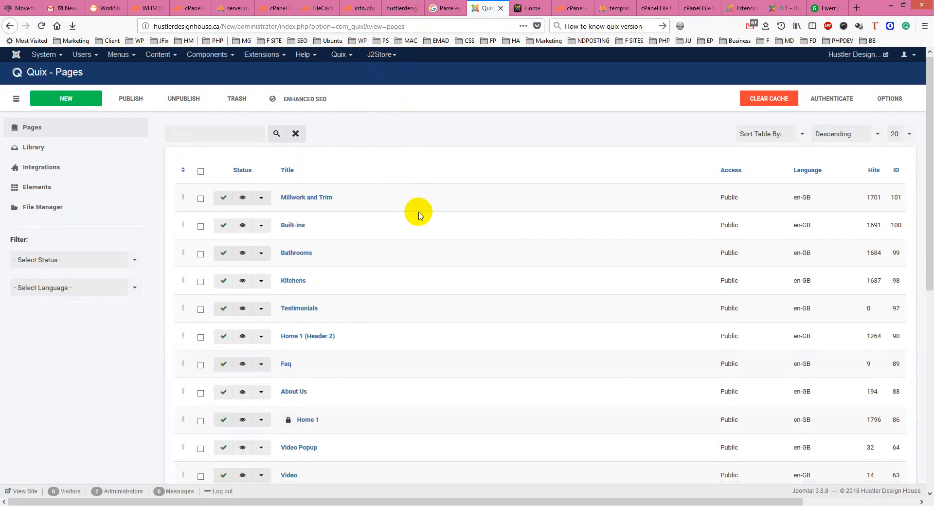
{"action": "scroll", "scroll_direction": "down", "scroll_amount": 3}
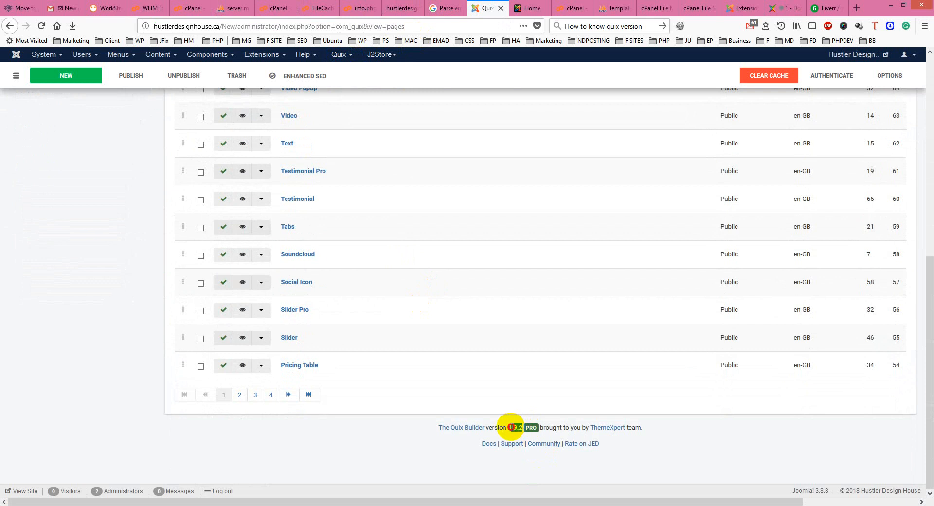
{"action": "double_click", "coordinate": [514, 427]}
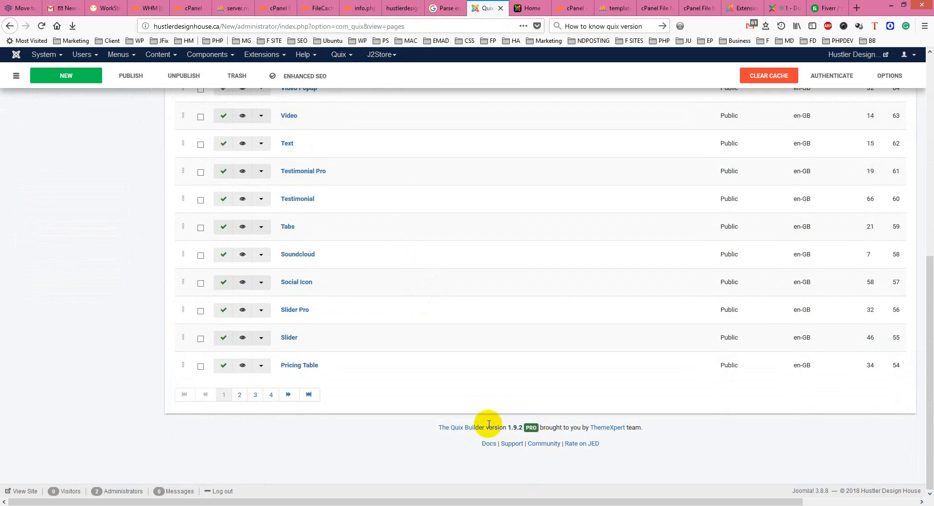
{"action": "left_click", "coordinate": [264, 55]}
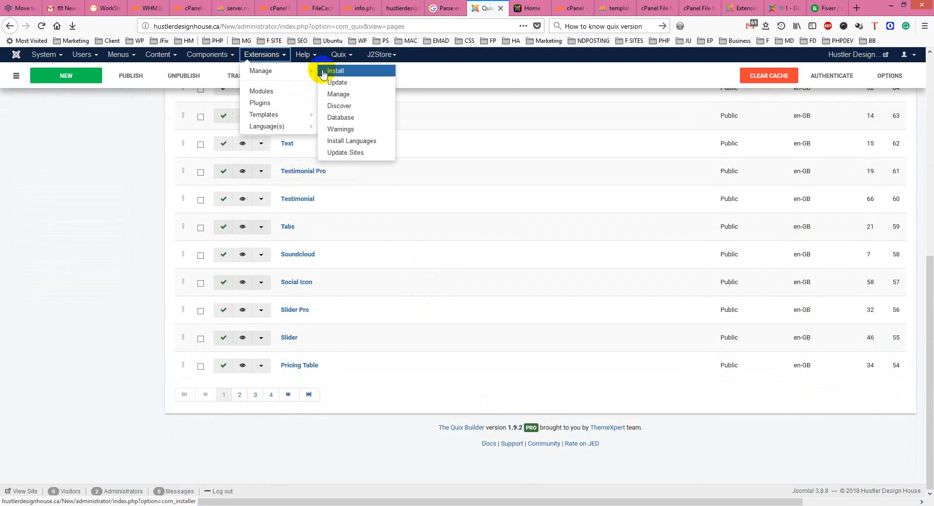
Navigate to Extensions > Manage > Install to reach the package upload page.
{"action": "left_click", "coordinate": [334, 71]}
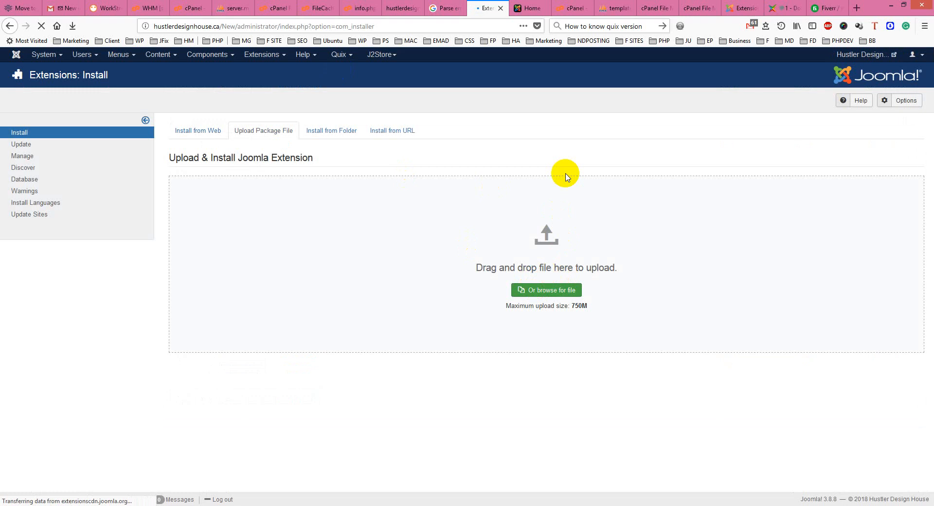
{"action": "mouse_move", "coordinate": [557, 115]}
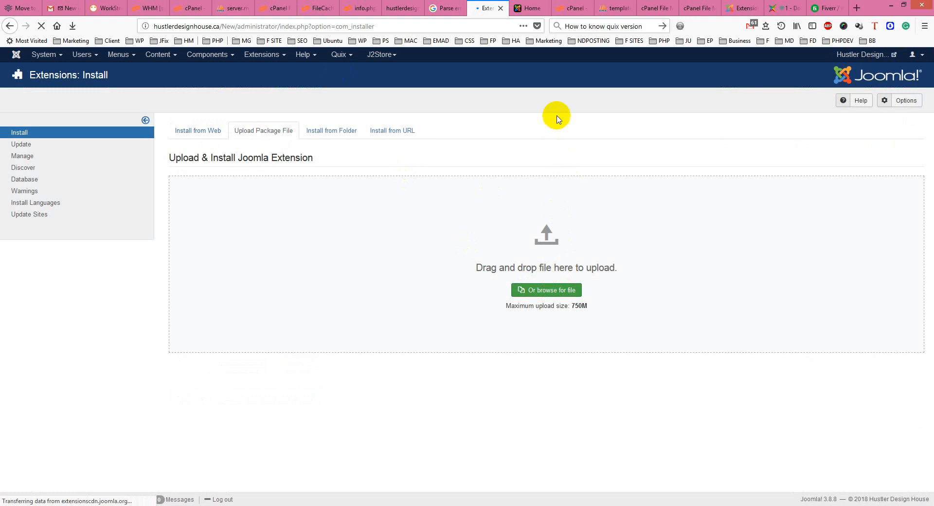